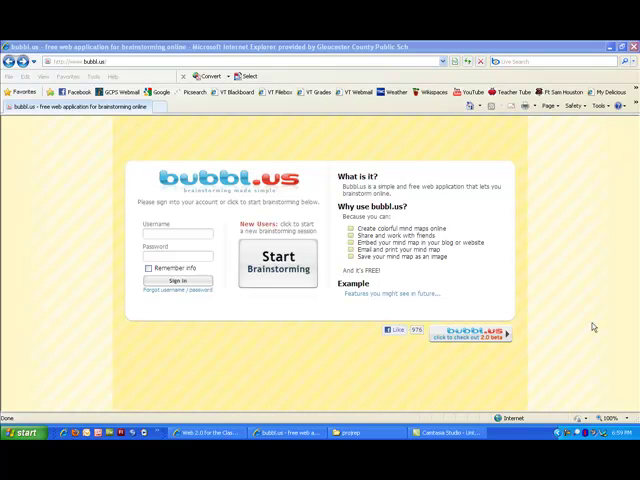
{"action": "mouse_move", "coordinate": [304, 338]}
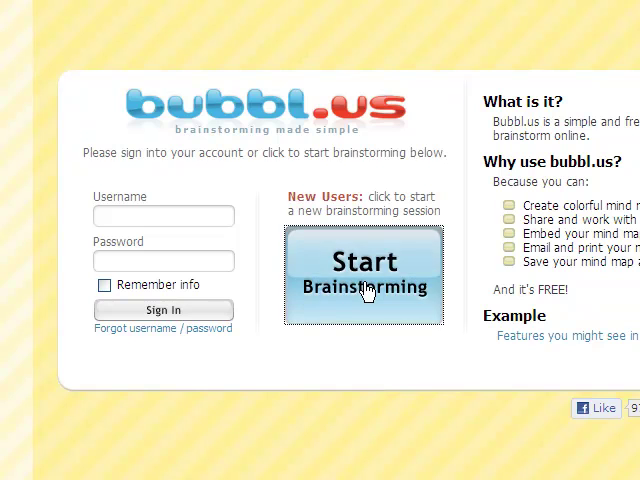
Begin a new brainstorming sheet from the bubbl.us home page
{"action": "left_click", "coordinate": [364, 264]}
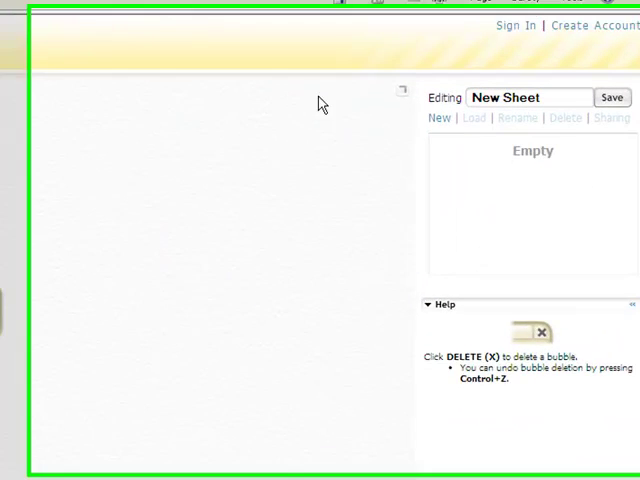
{"action": "left_click", "coordinate": [518, 24]}
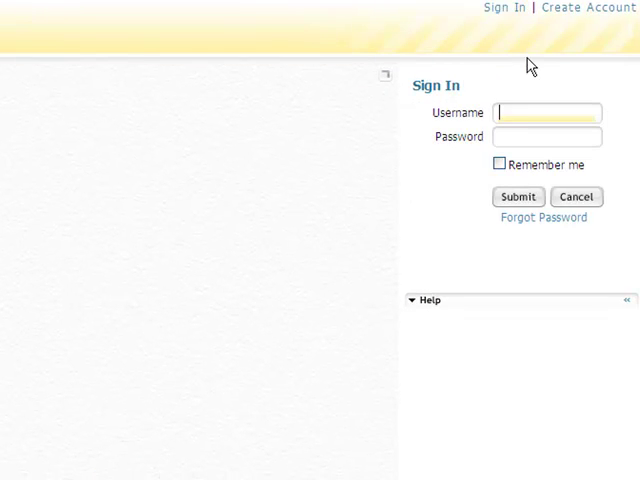
{"action": "type", "text": "sherri08"}
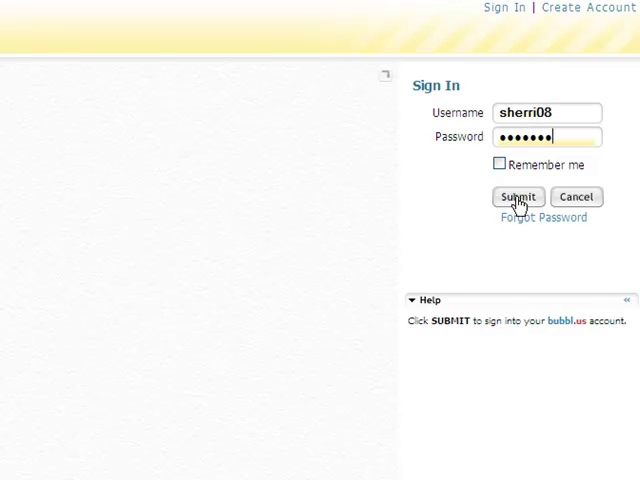
{"action": "left_click", "coordinate": [518, 196]}
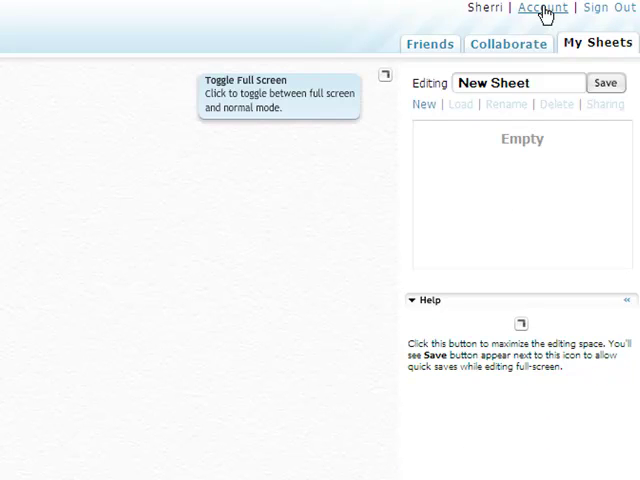
{"action": "mouse_move", "coordinate": [604, 8]}
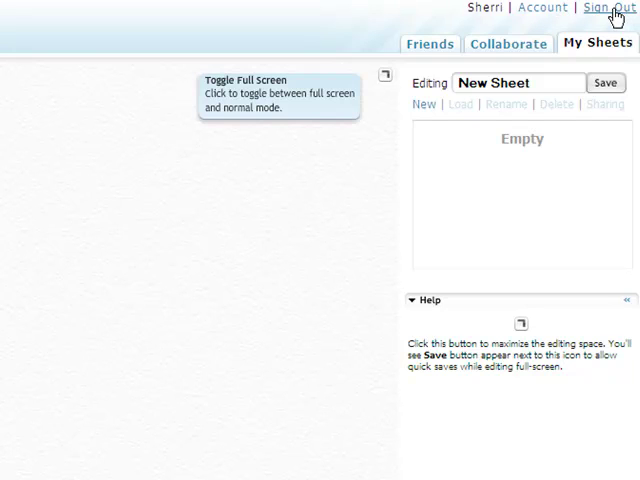
{"action": "mouse_move", "coordinate": [504, 50]}
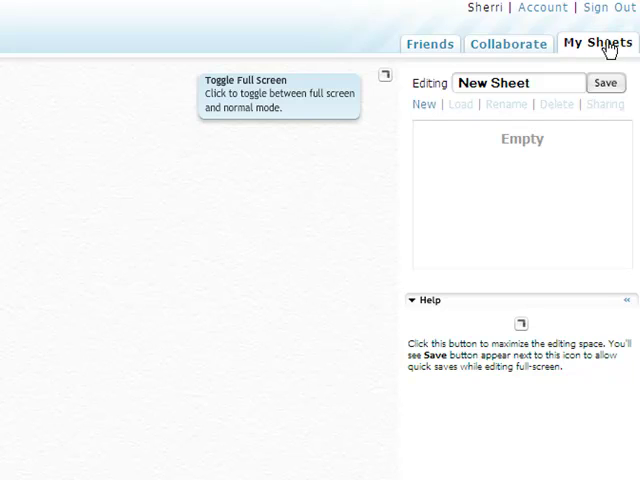
Switch the blank New Sheet canvas into full-screen editing
{"action": "left_click", "coordinate": [490, 84]}
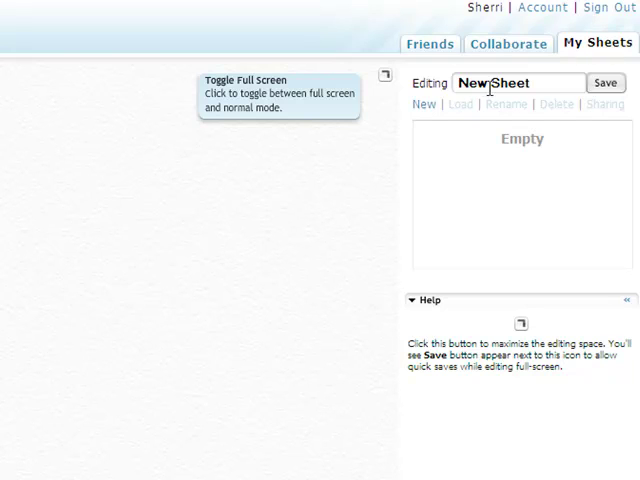
{"action": "mouse_move", "coordinate": [448, 172]}
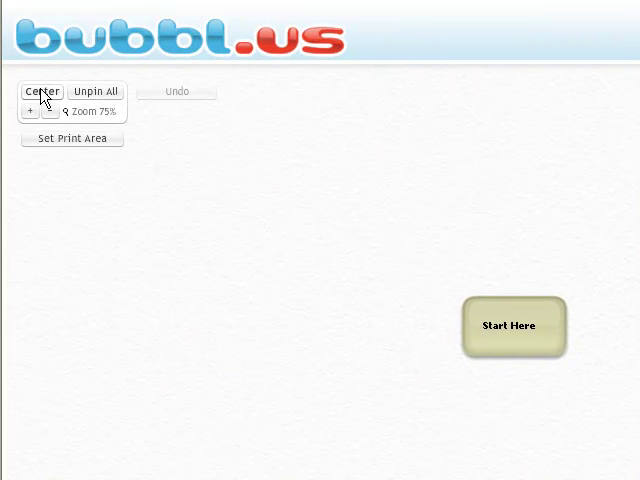
{"action": "mouse_move", "coordinate": [144, 152]}
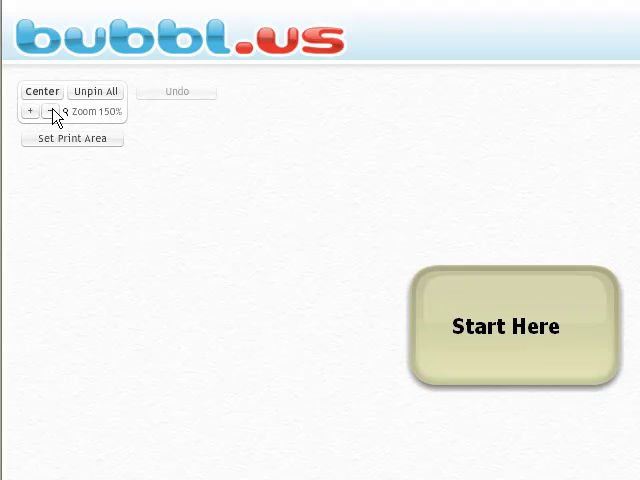
Zoom the map out to 75% and define its printable area
{"action": "left_click", "coordinate": [50, 112]}
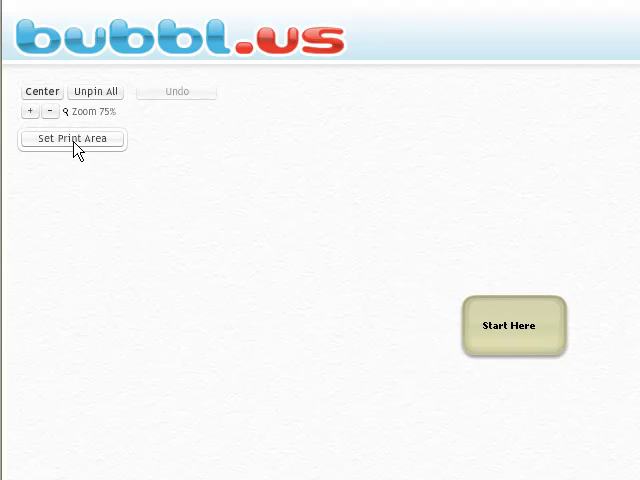
{"action": "left_click", "coordinate": [72, 140]}
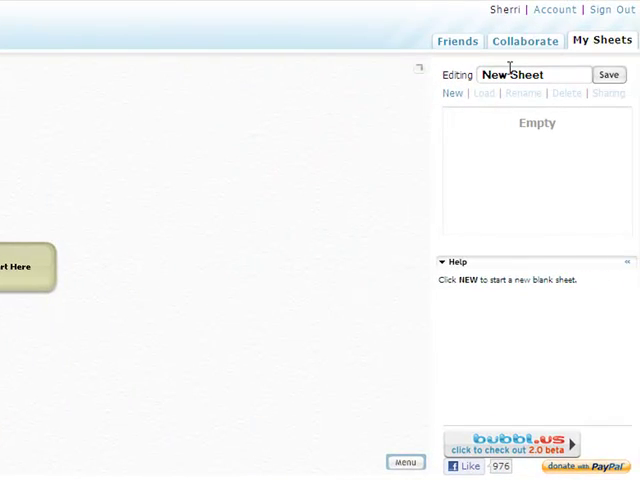
Replace the sheet name New Sheet with 'States of M...' for the States of Matter title
{"action": "triple_click", "coordinate": [534, 74]}
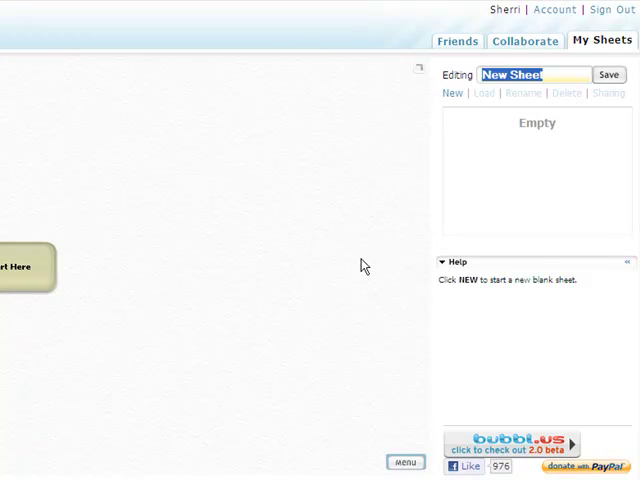
{"action": "type", "text": "States of M"}
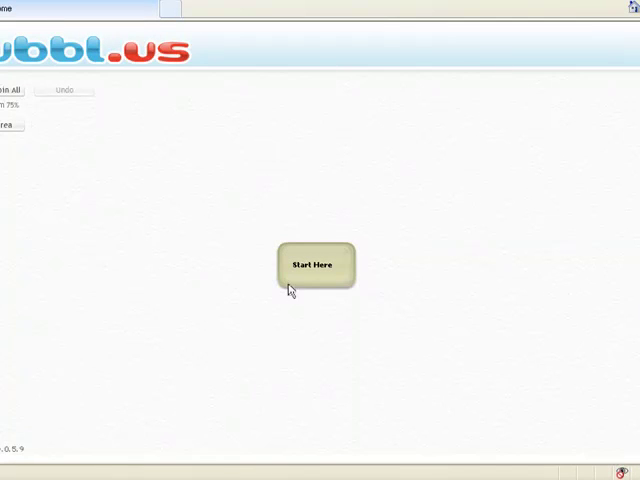
Recolour the Start Here bubble blue from its colour palette
{"action": "left_click", "coordinate": [312, 264]}
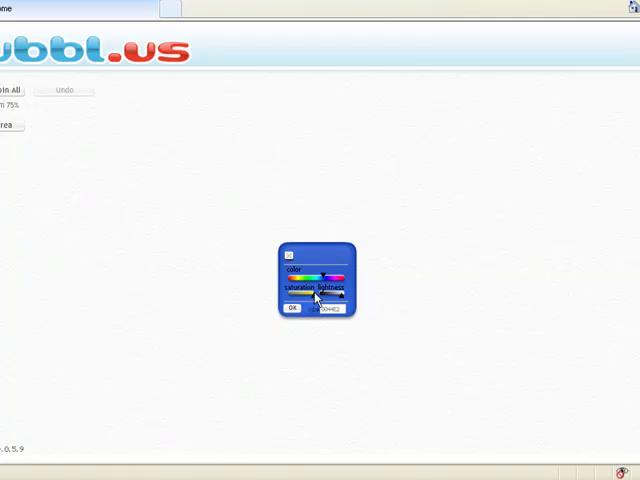
{"action": "left_click", "coordinate": [292, 308]}
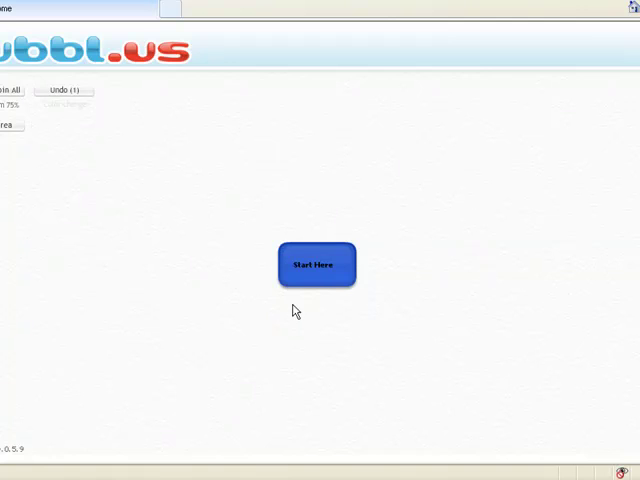
{"action": "left_click", "coordinate": [316, 264]}
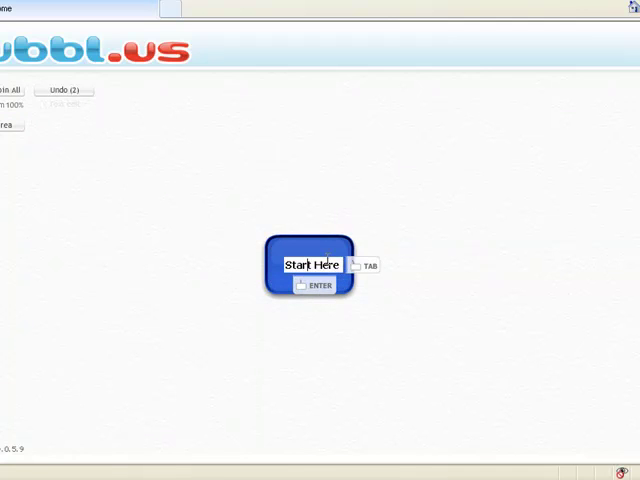
Retitle the central Start Here bubble to begin reading 'States'
{"action": "double_click", "coordinate": [312, 264]}
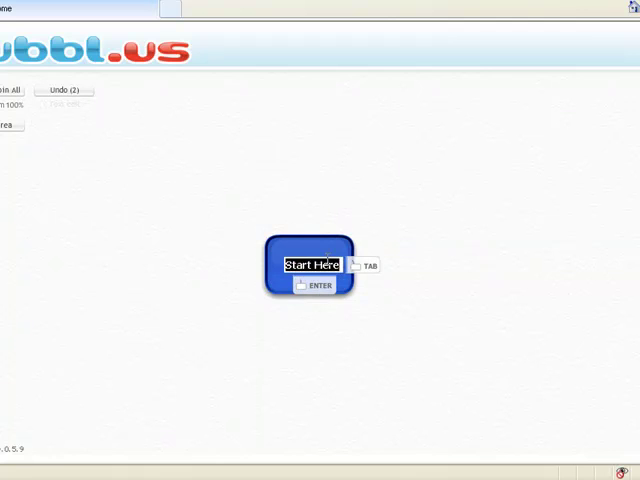
{"action": "type", "text": "States"}
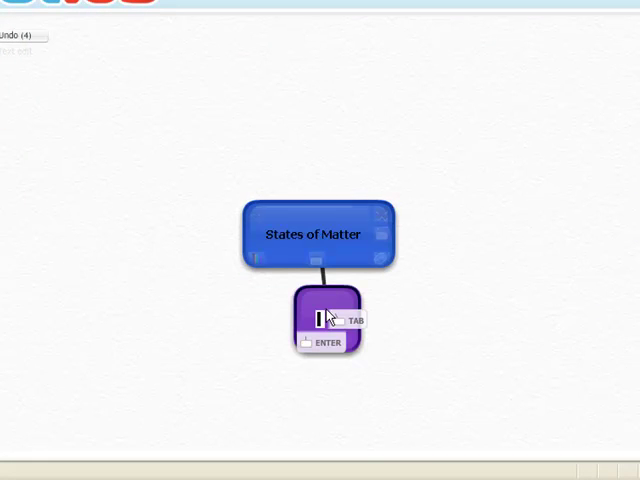
{"action": "mouse_move", "coordinate": [474, 316]}
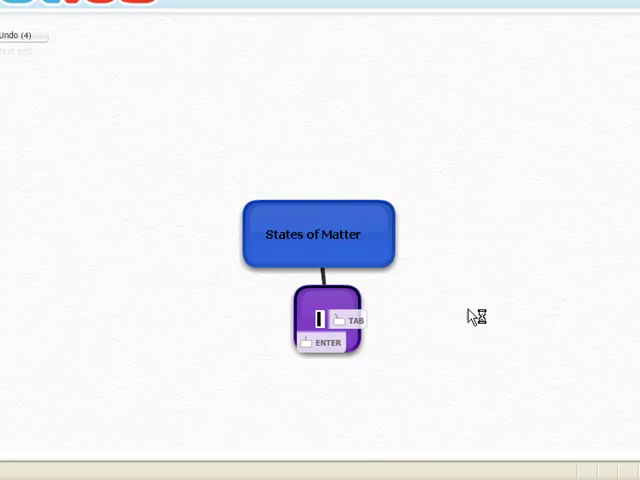
{"action": "mouse_move", "coordinate": [480, 332]}
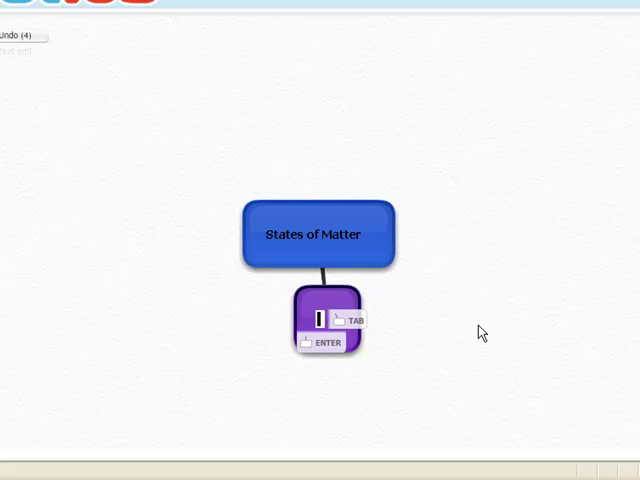
Name the first child bubble 'solids' under States of Matter
{"action": "type", "text": "sol"}
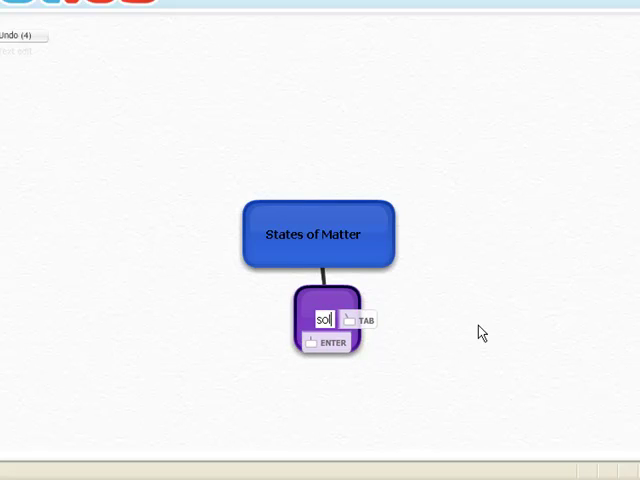
{"action": "type", "text": "ids"}
{"action": "type", "text": "gases"}
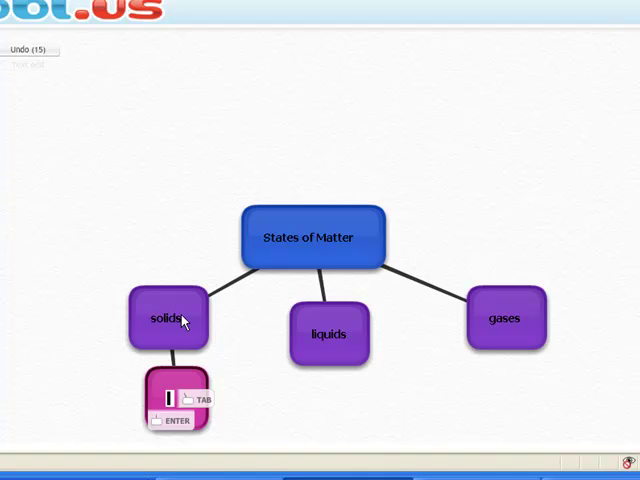
Add 'rock' and 'ice' example bubbles beneath solids
{"action": "type", "text": "rock"}
{"action": "type", "text": "sofa"}
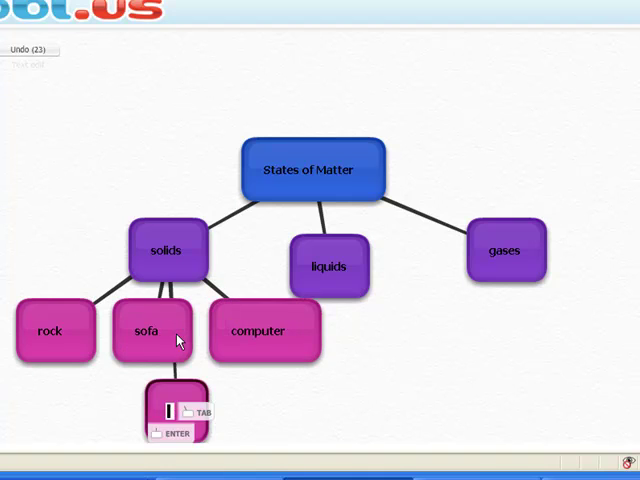
{"action": "type", "text": "ice"}
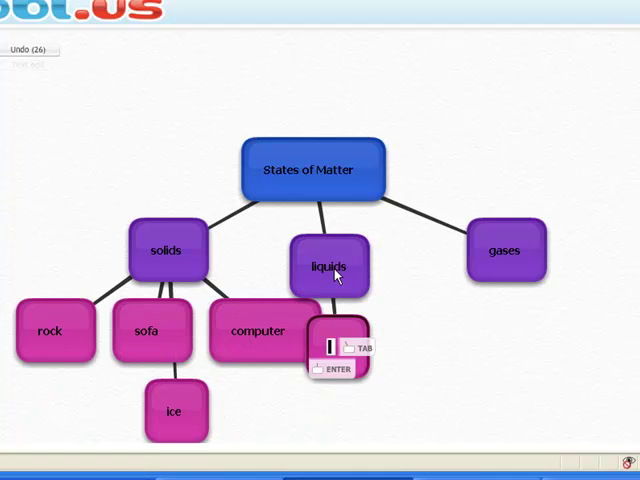
Add water and juice under liquids, then hydrogen and carbon dioxide under gases
{"action": "type", "text": "water"}
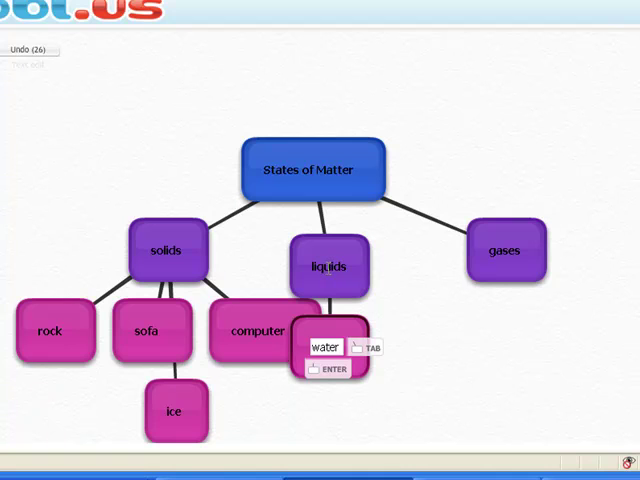
{"action": "key", "text": "enter"}
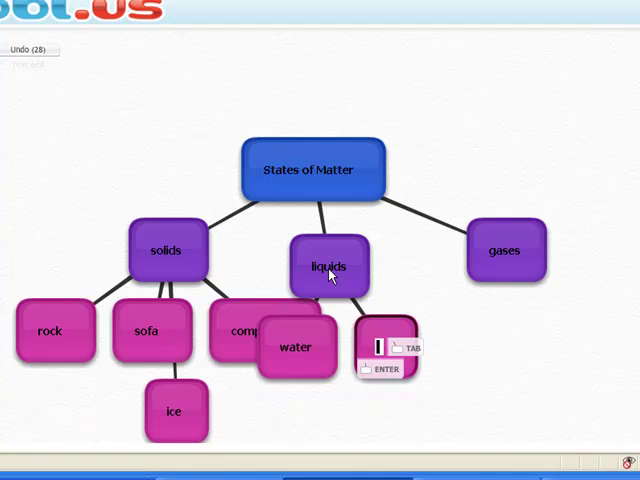
{"action": "type", "text": "jol"}
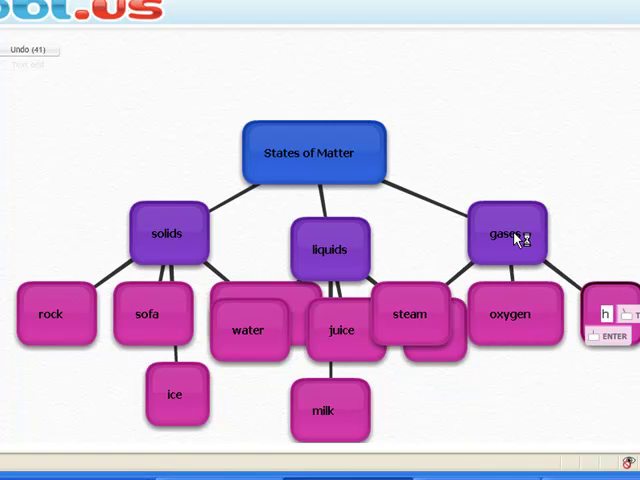
{"action": "type", "text": "hydrogen"}
{"action": "type", "text": "carbon dia"}
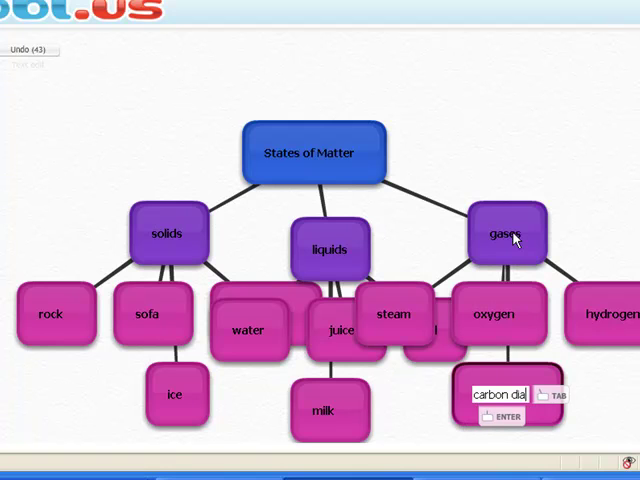
{"action": "type", "text": "xie"}
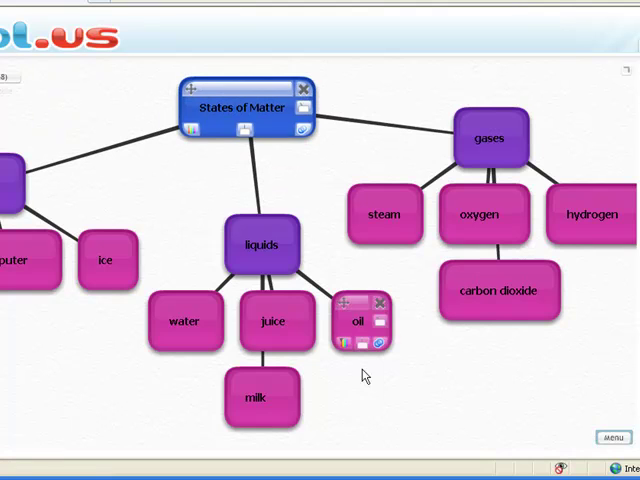
Add a 'human' bubble beneath the liquids examples and link water, oil and oxygen to it
{"action": "left_click", "coordinate": [256, 396]}
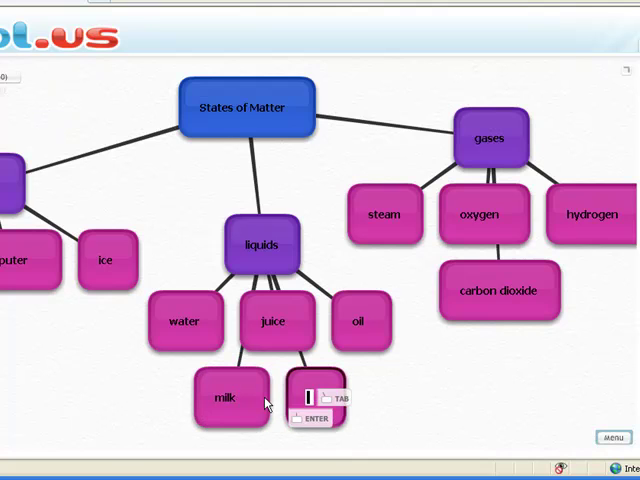
{"action": "type", "text": "human"}
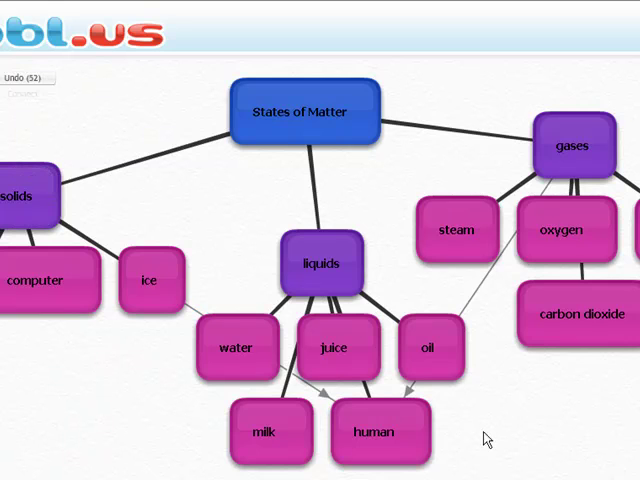
{"action": "left_click", "coordinate": [236, 348]}
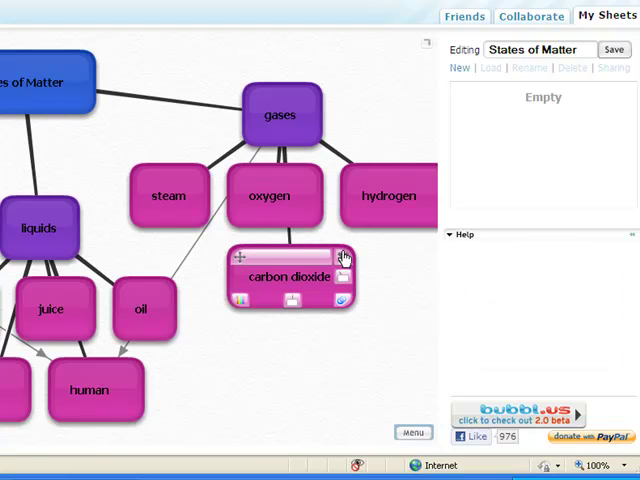
{"action": "mouse_move", "coordinate": [344, 280]}
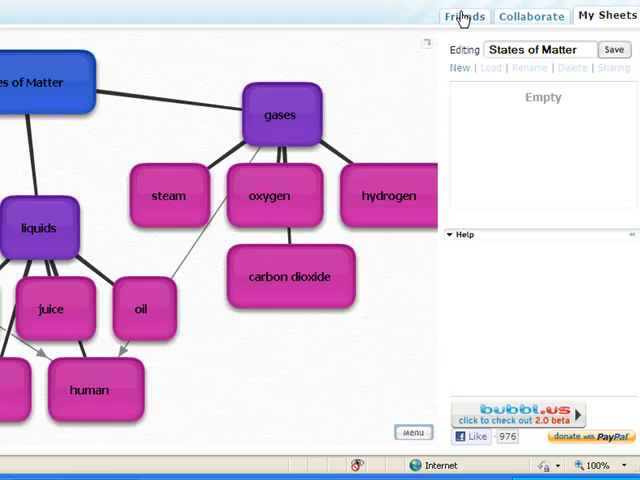
Review the empty Friends list and the Collaborate sharing status for the sheet
{"action": "left_click", "coordinate": [464, 16]}
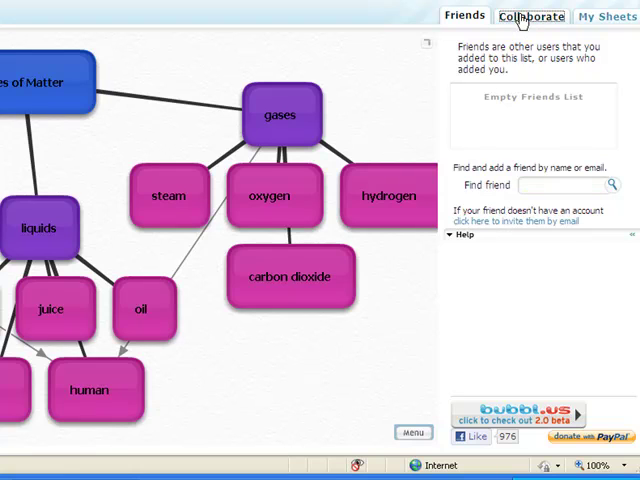
{"action": "left_click", "coordinate": [532, 16]}
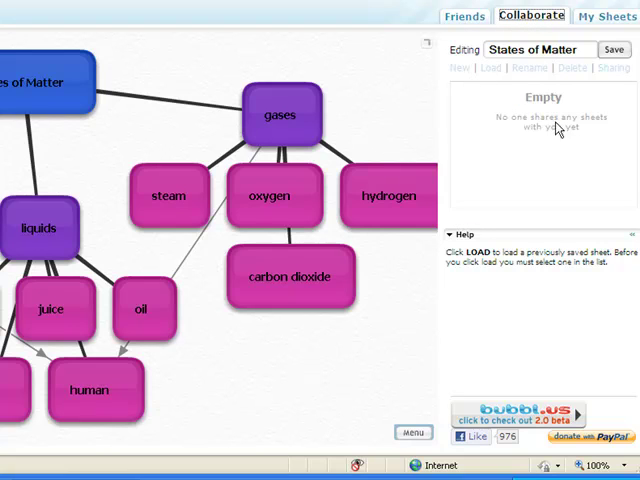
{"action": "mouse_move", "coordinate": [544, 132]}
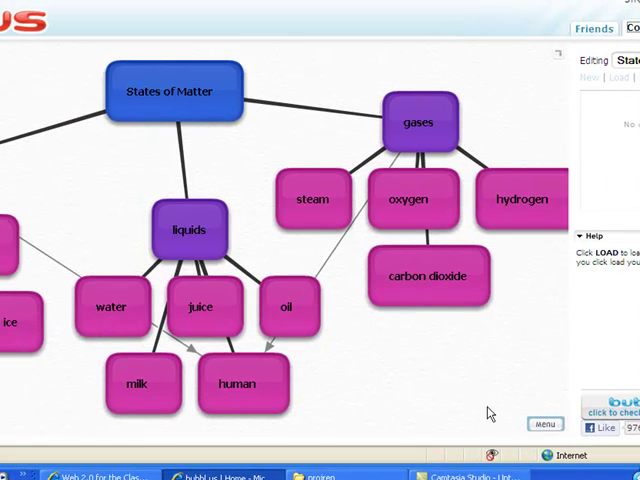
Save the States of Matter sheet so it appears in the user's own sheets list
{"action": "left_click", "coordinate": [544, 424]}
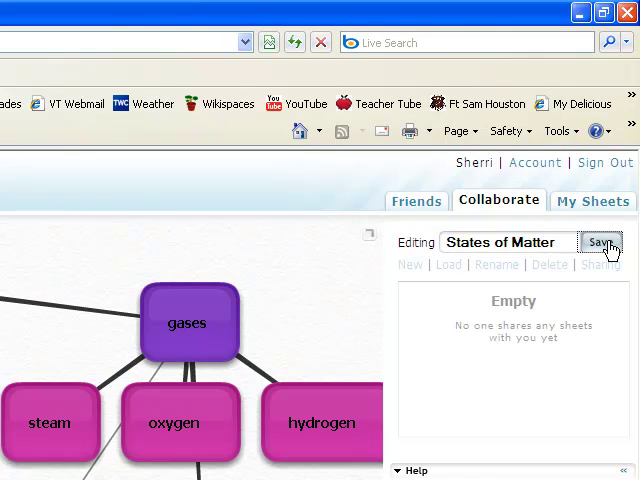
{"action": "left_click", "coordinate": [592, 200]}
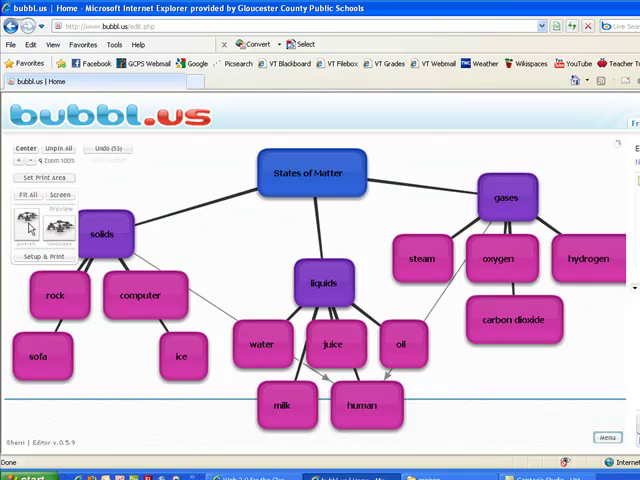
{"action": "left_click", "coordinate": [58, 196]}
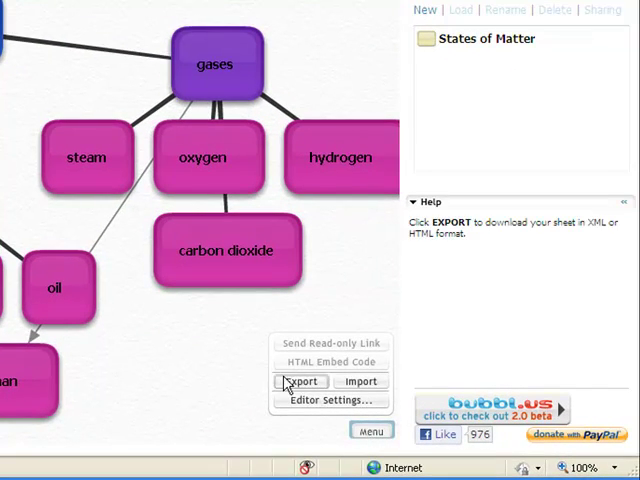
Export the map as a JPEG image, prompting a download of bubblus_States_of_Matter.jpg
{"action": "left_click", "coordinate": [300, 380]}
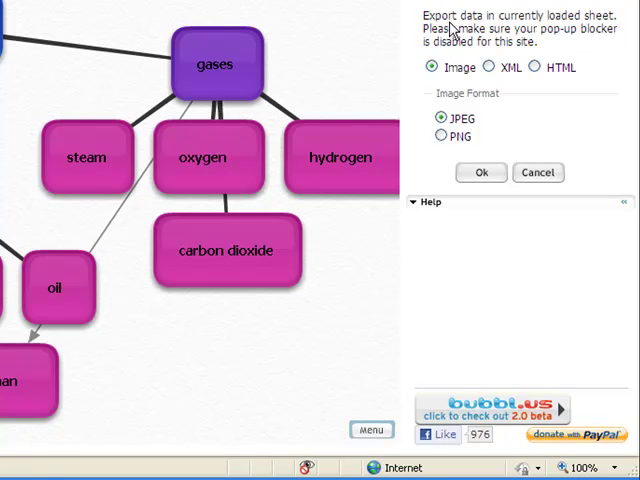
{"action": "left_click", "coordinate": [432, 68]}
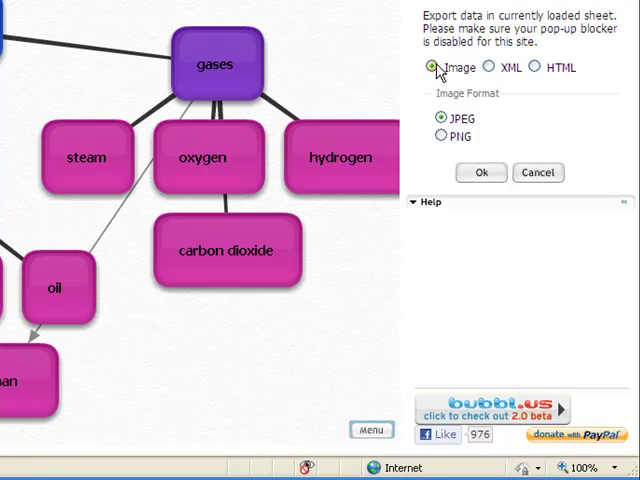
{"action": "mouse_move", "coordinate": [548, 104]}
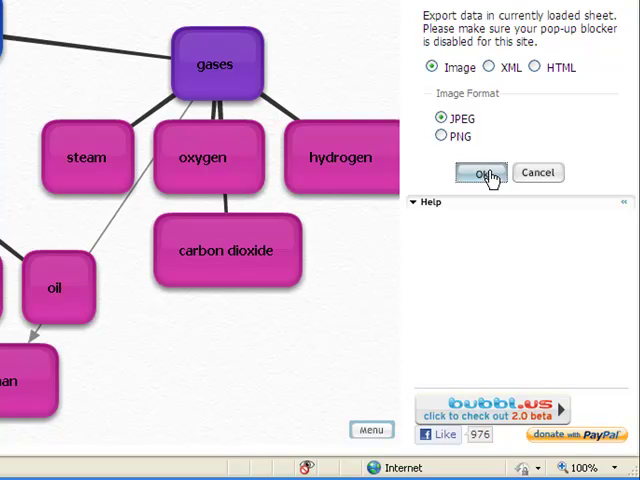
{"action": "left_click", "coordinate": [480, 172]}
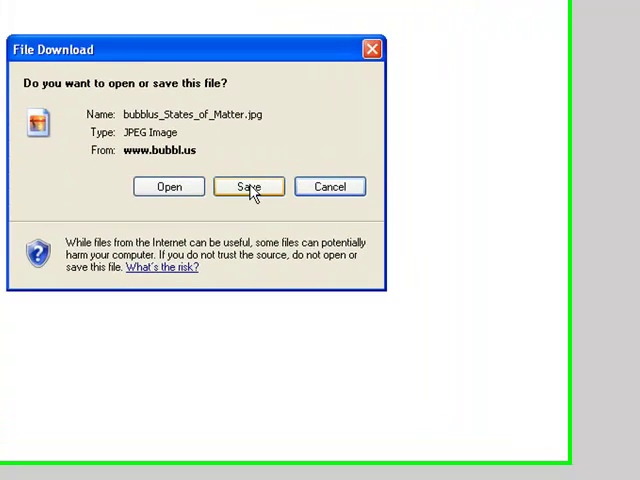
Save bubblus_States_of_Matter.jpg to the Desktop and view the downloaded image
{"action": "left_click", "coordinate": [248, 186]}
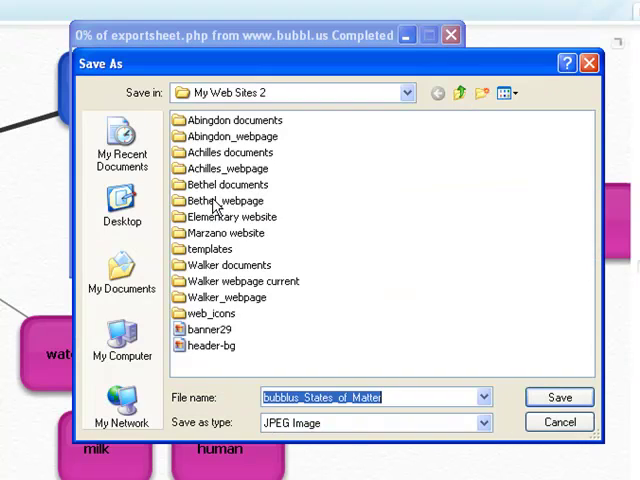
{"action": "left_click", "coordinate": [120, 196]}
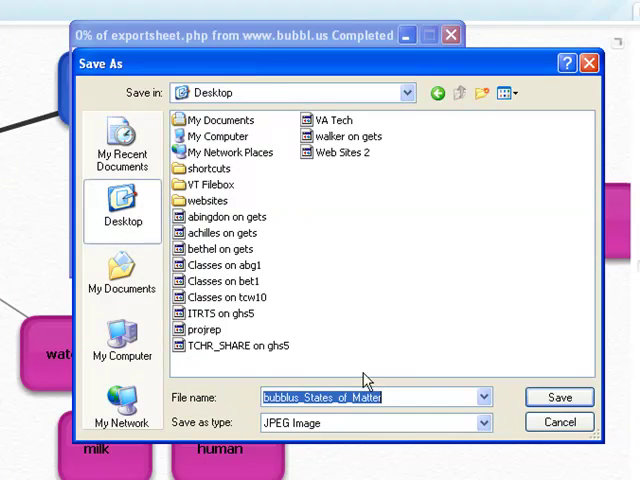
{"action": "left_click", "coordinate": [560, 396]}
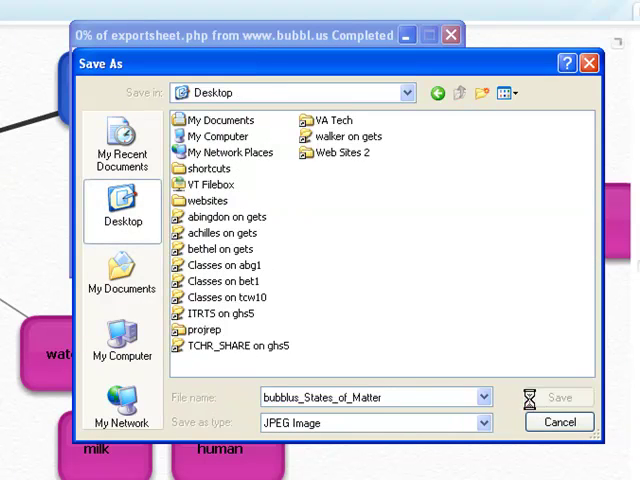
{"action": "left_click", "coordinate": [556, 396]}
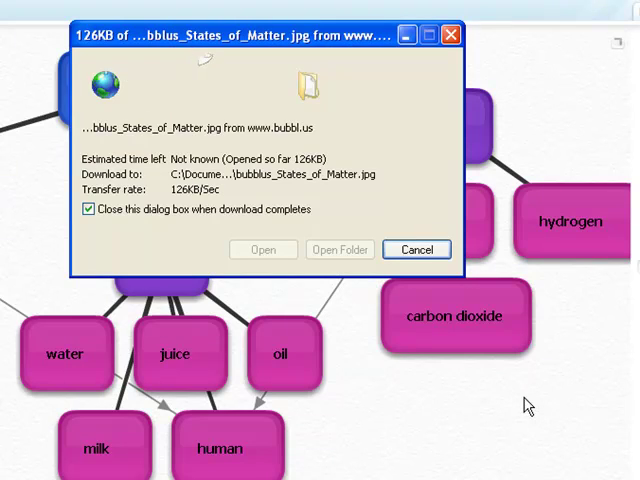
{"action": "left_click", "coordinate": [416, 250]}
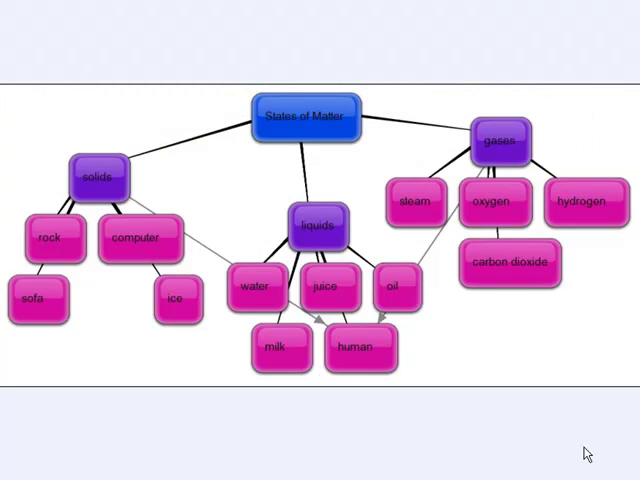